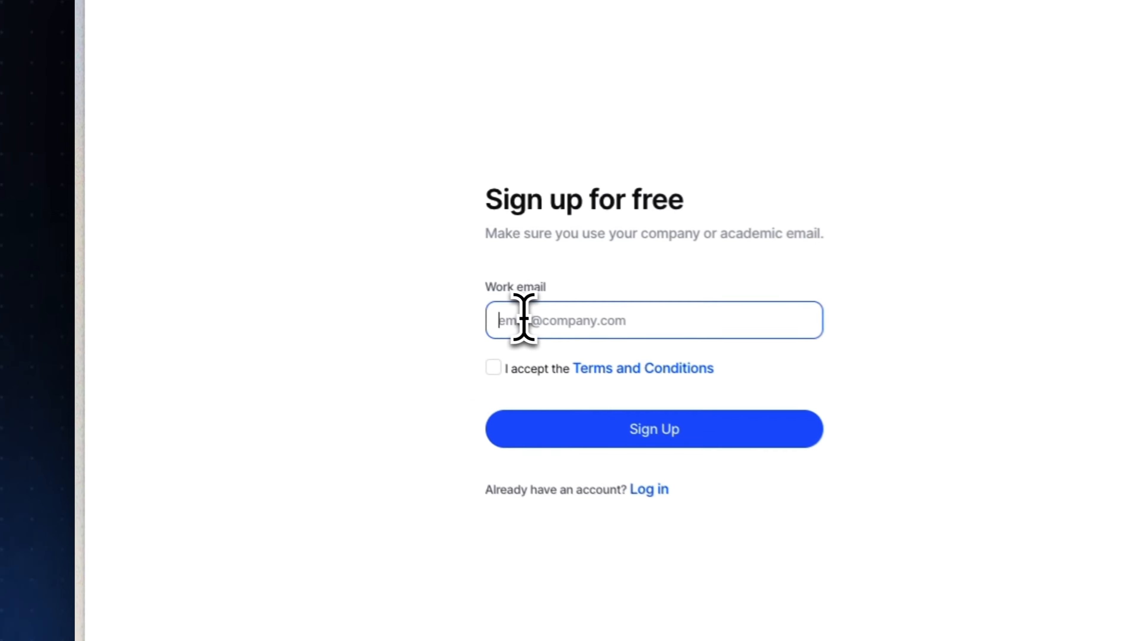
# - Sign up with the work email 'your mail' and reach the Datasets overview
pyautogui.write('your mail')
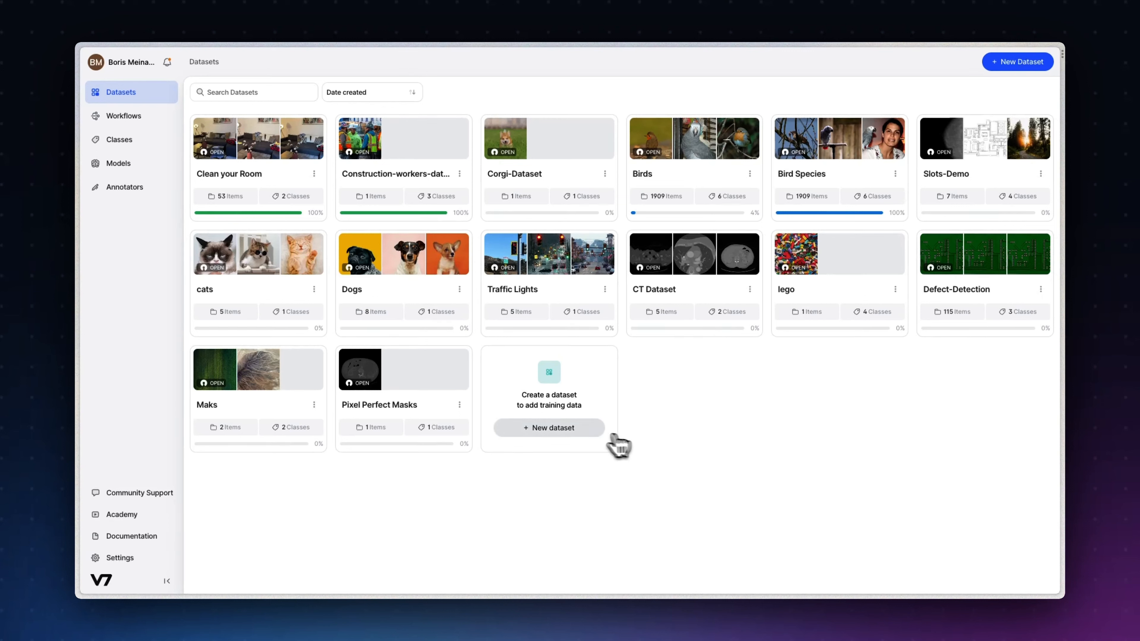
# - Create a new dataset named 'Receipt' and dismiss the add-data walkthrough
pyautogui.click(548, 428)
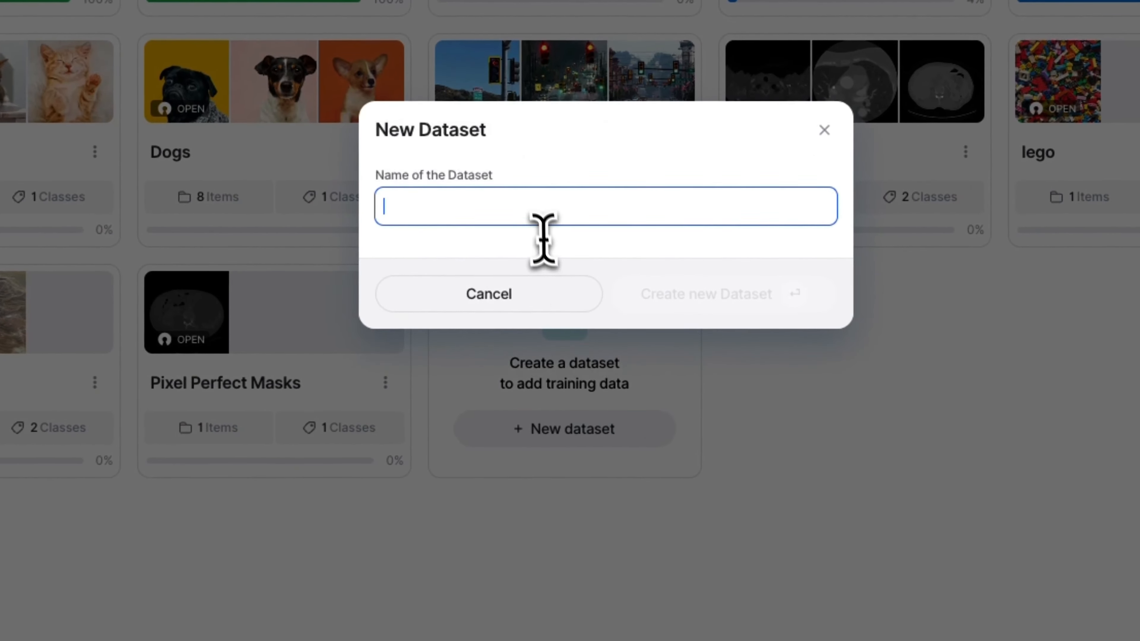
pyautogui.write('Receipt')
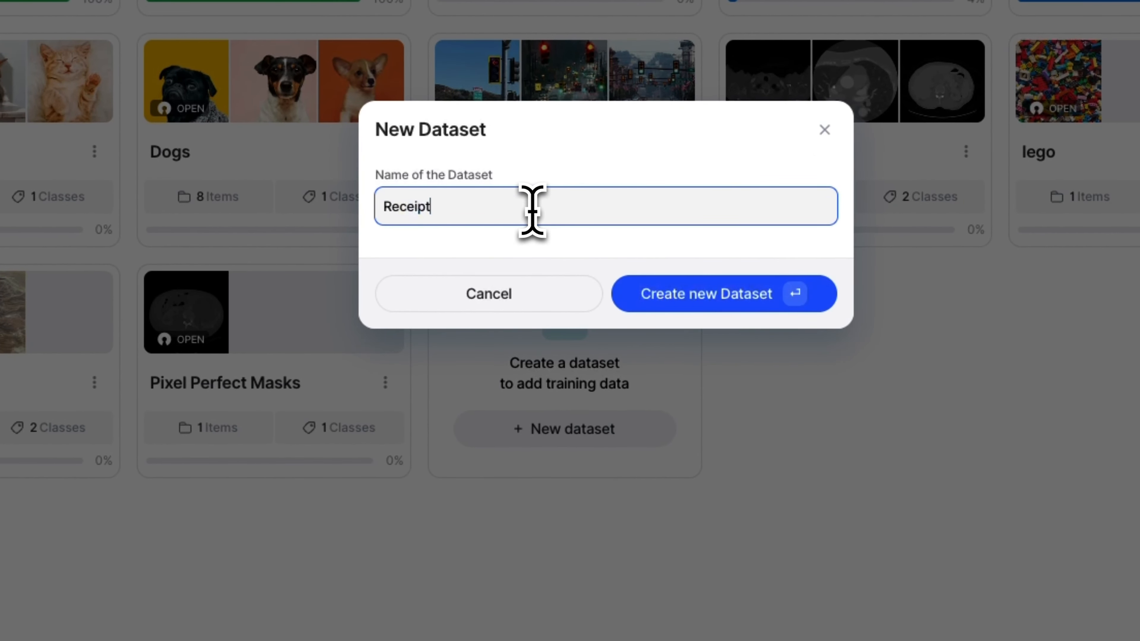
pyautogui.click(705, 294)
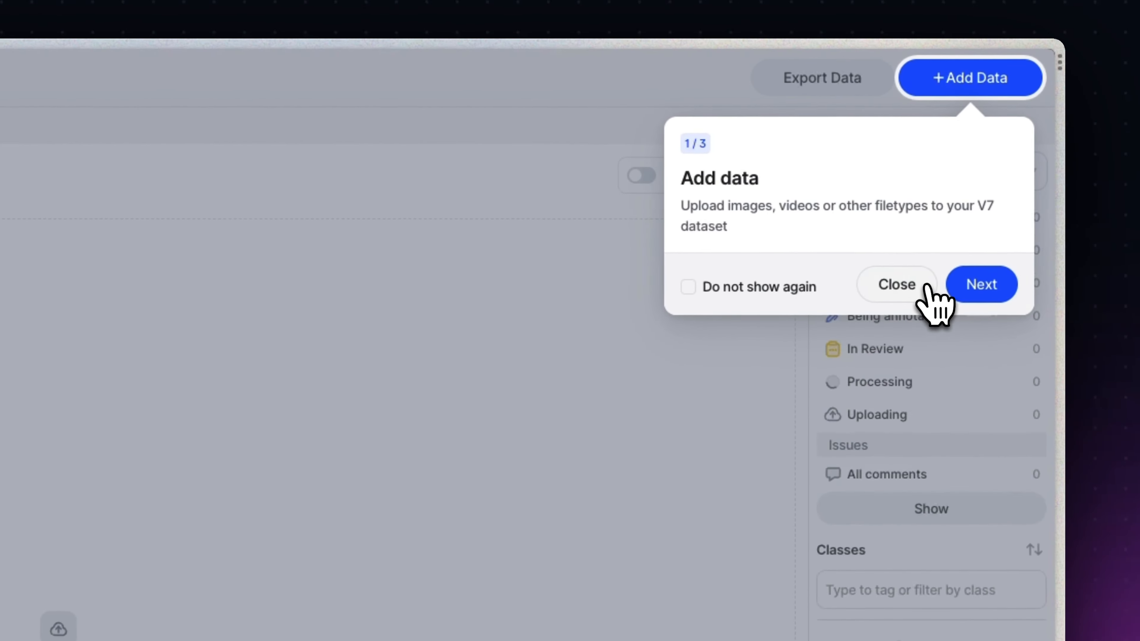
pyautogui.click(896, 284)
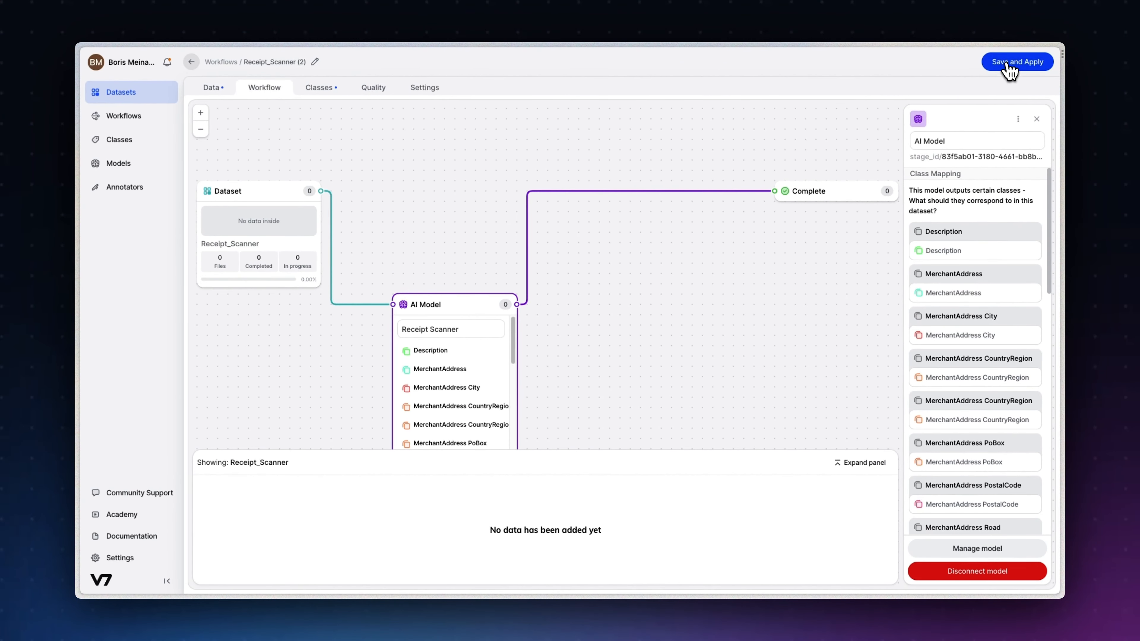
# - Save and apply the workflow with the Receipt Scanner model stage, then go to Models
pyautogui.click(1017, 61)
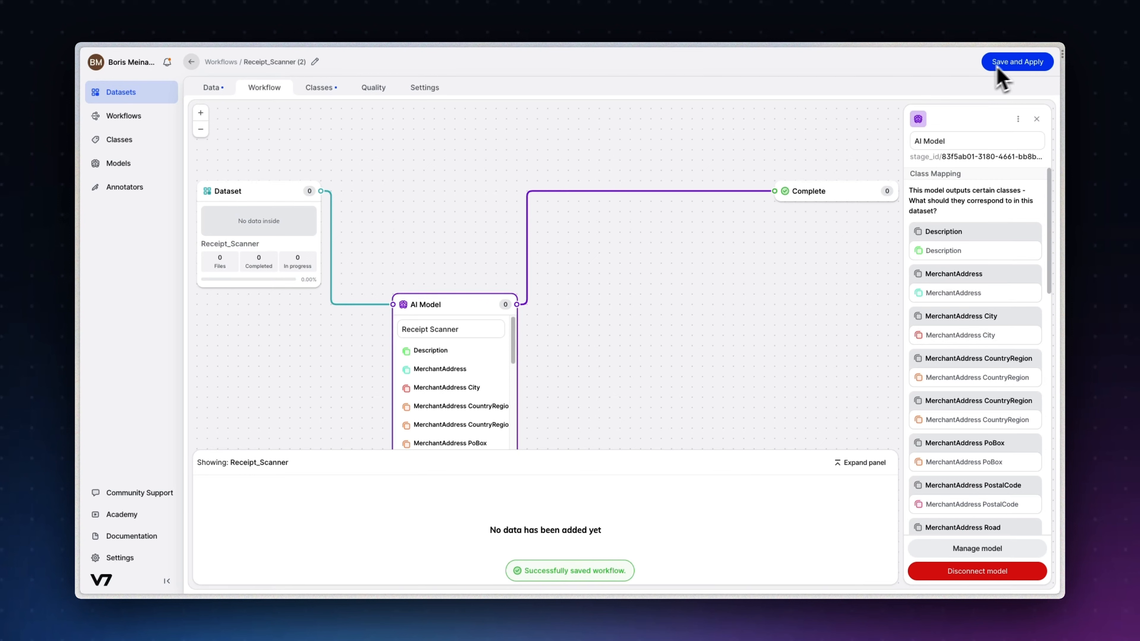
pyautogui.click(118, 163)
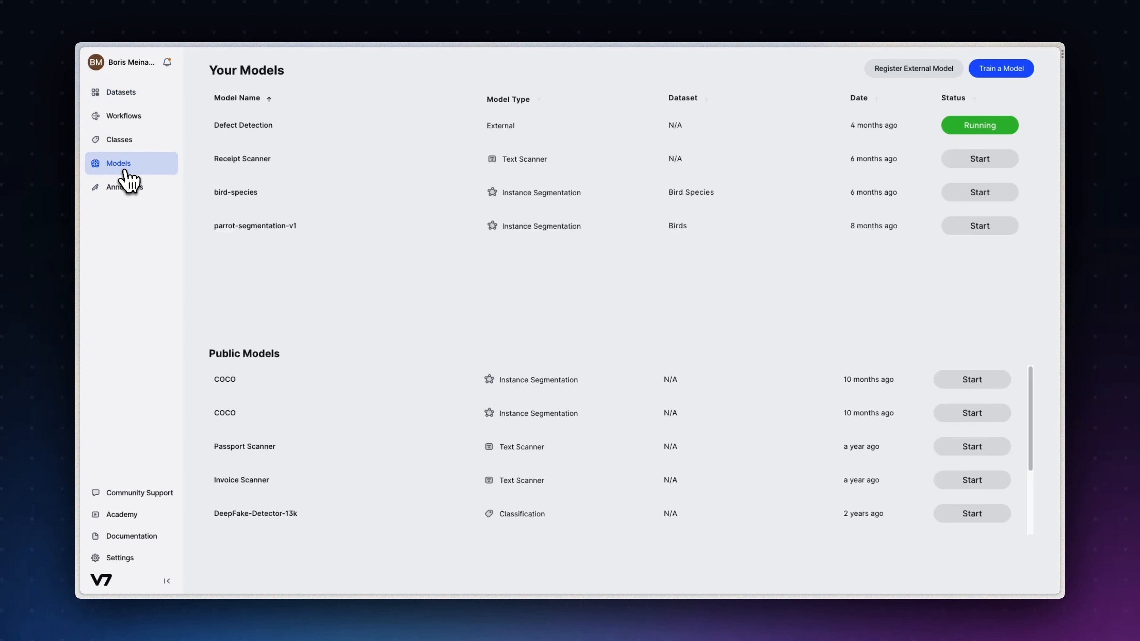
pyautogui.moveTo(564, 166)
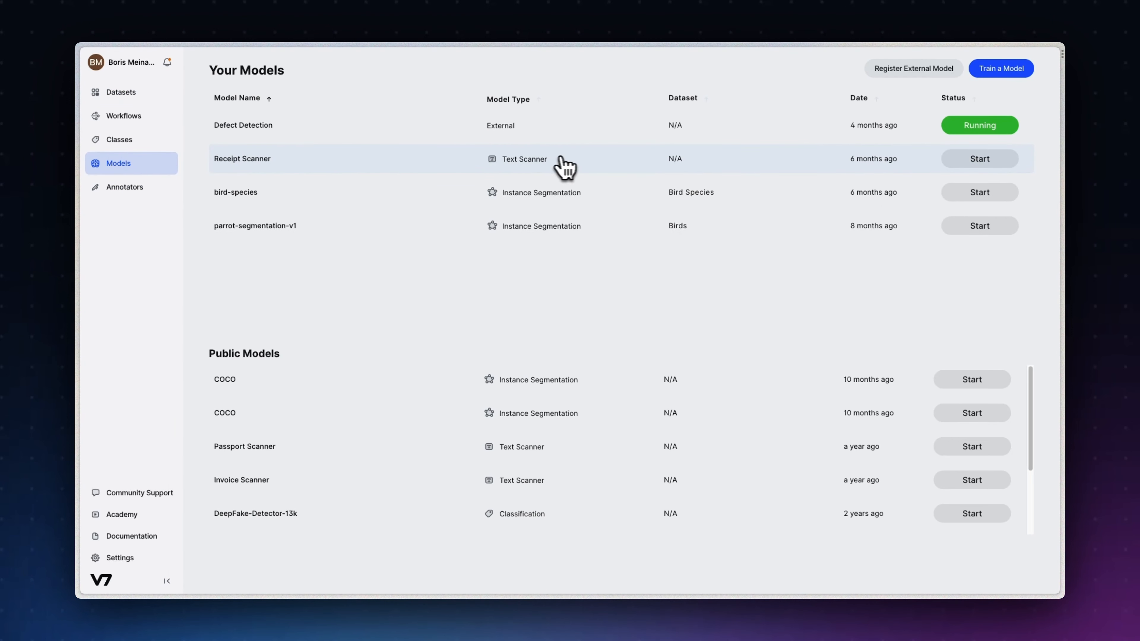
# - Start the Receipt Scanner model on 1 server with Stop when Idle enabled
pyautogui.click(978, 159)
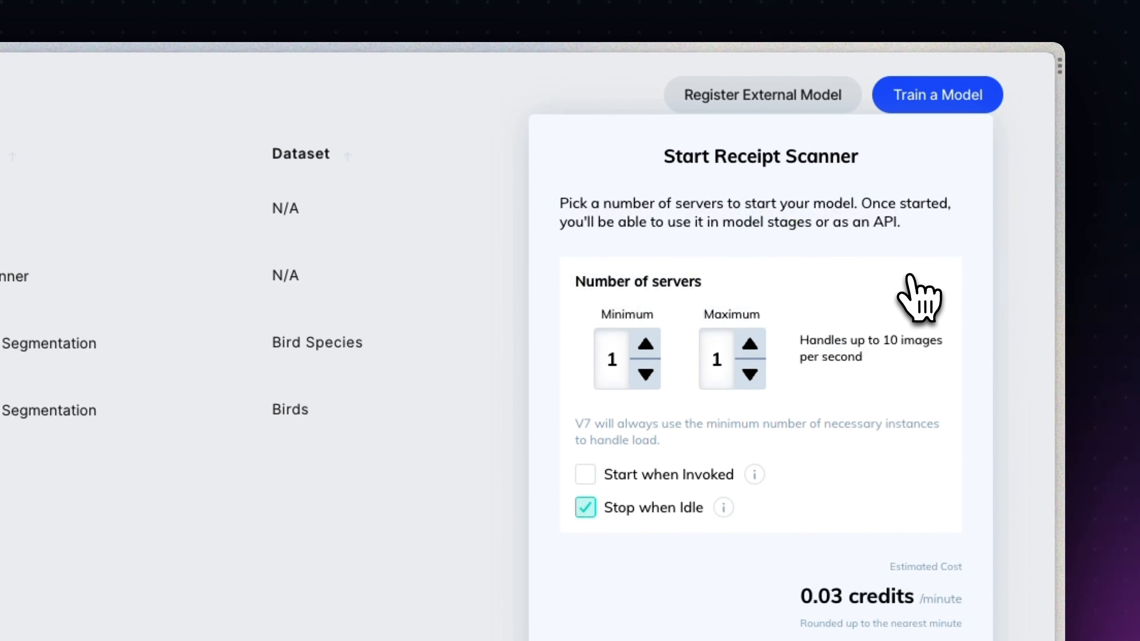
pyautogui.scroll(-3)
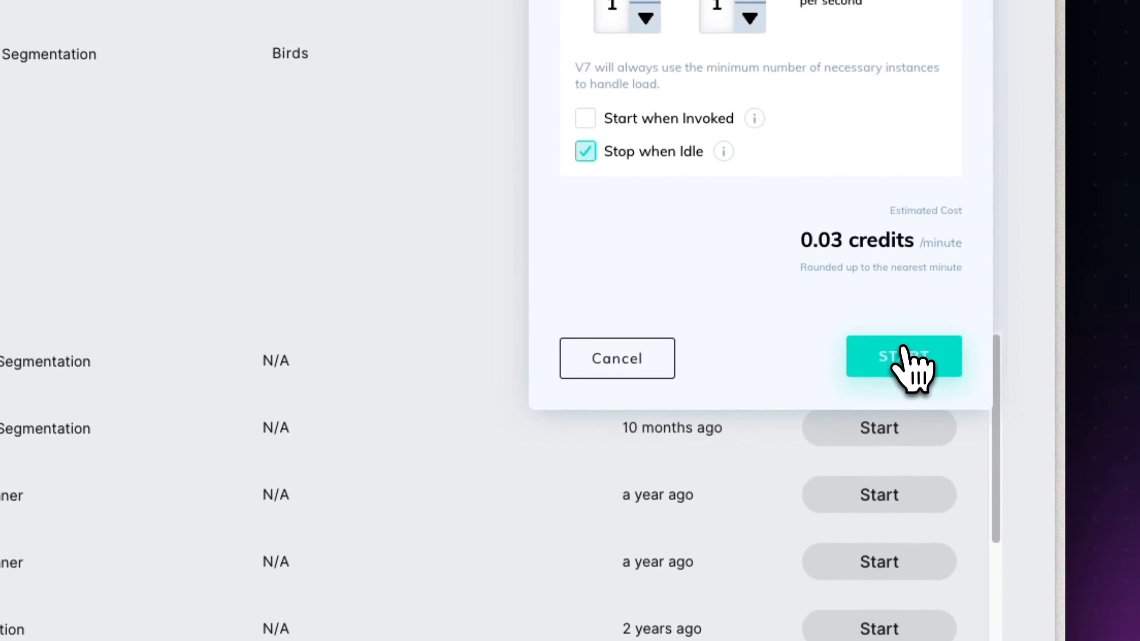
pyautogui.click(904, 356)
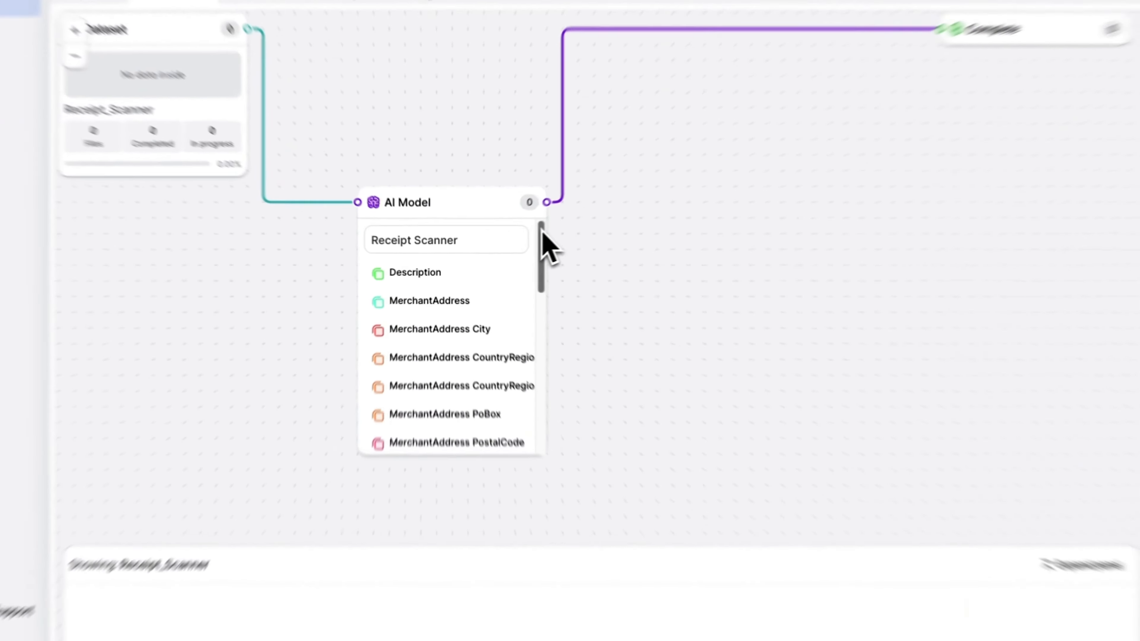
pyautogui.scroll(-3)
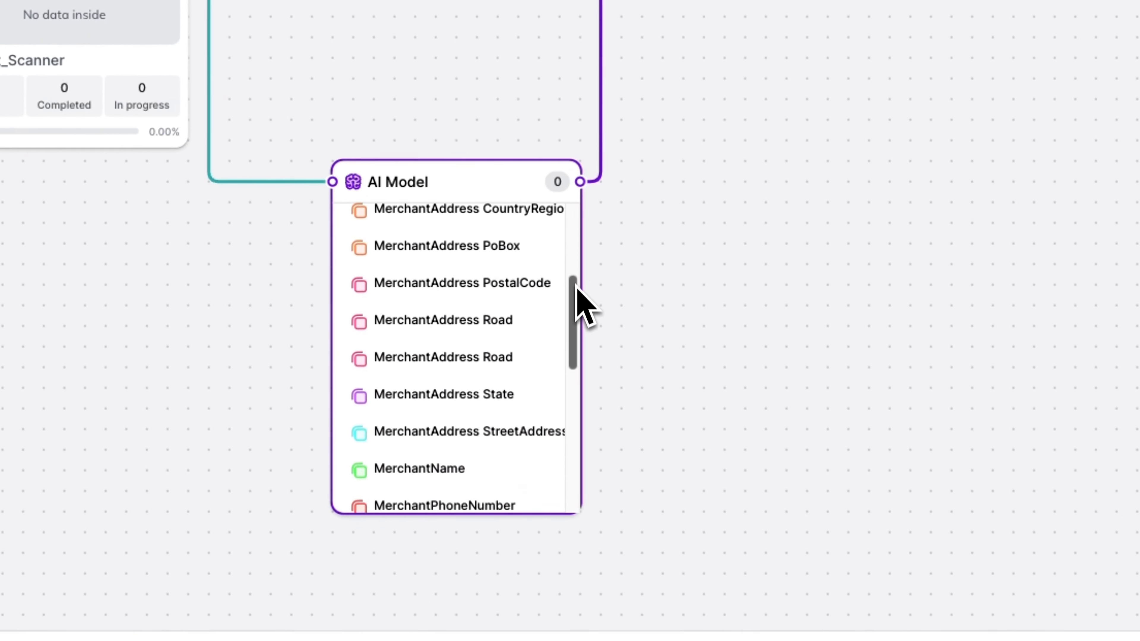
pyautogui.scroll(-3)
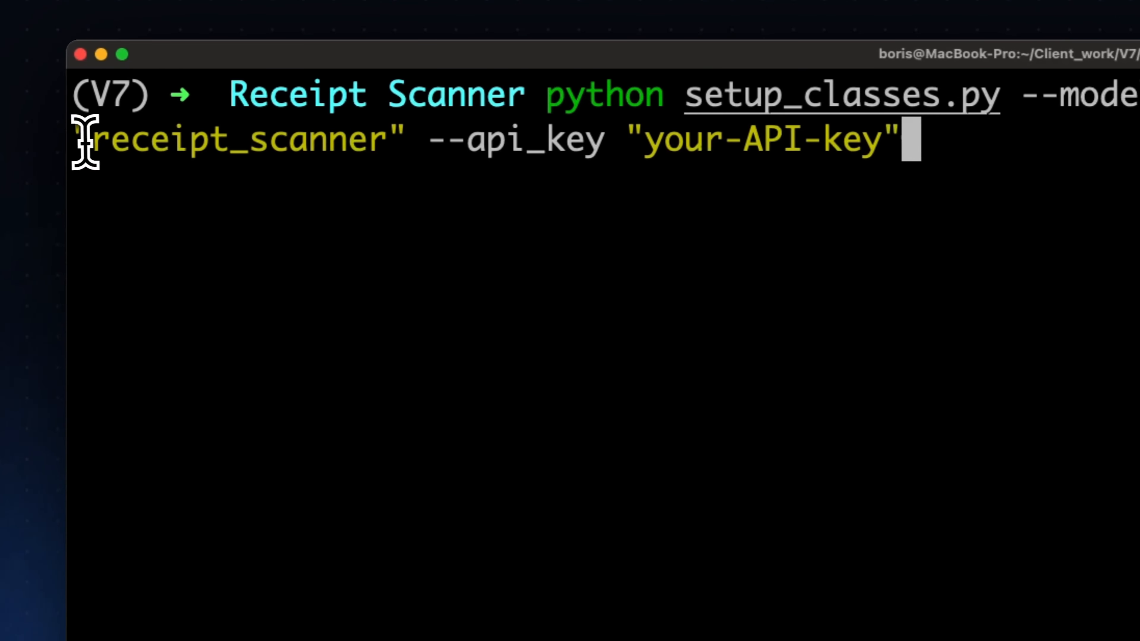
# - Select the setup_classes.py command for the receipt_scanner model in Terminal
pyautogui.doubleClick(247, 140)
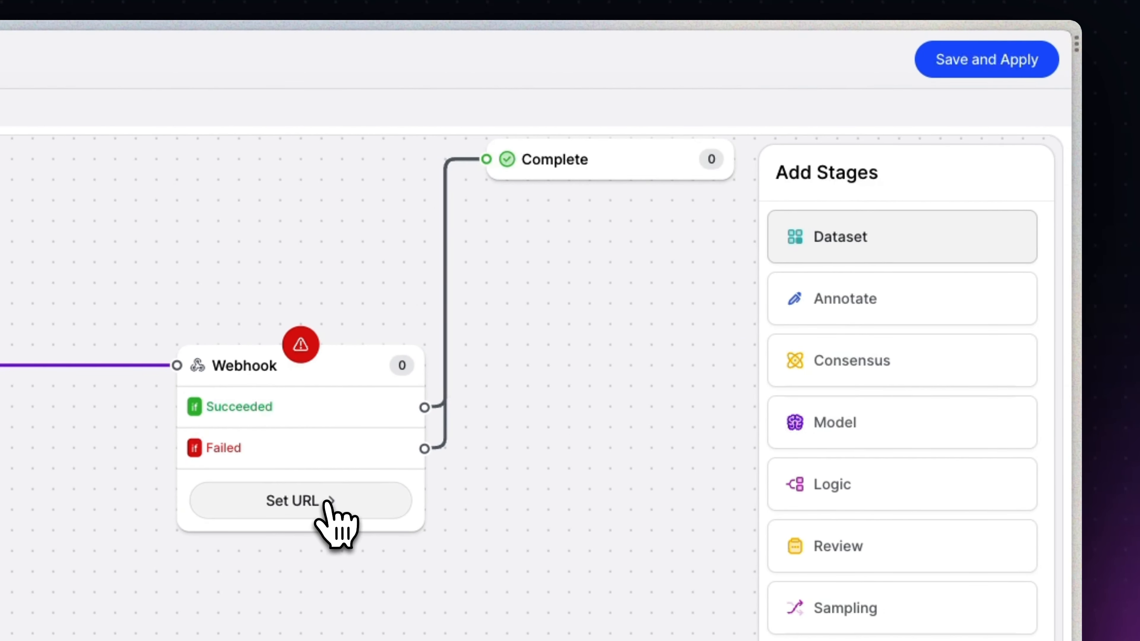
pyautogui.click(244, 366)
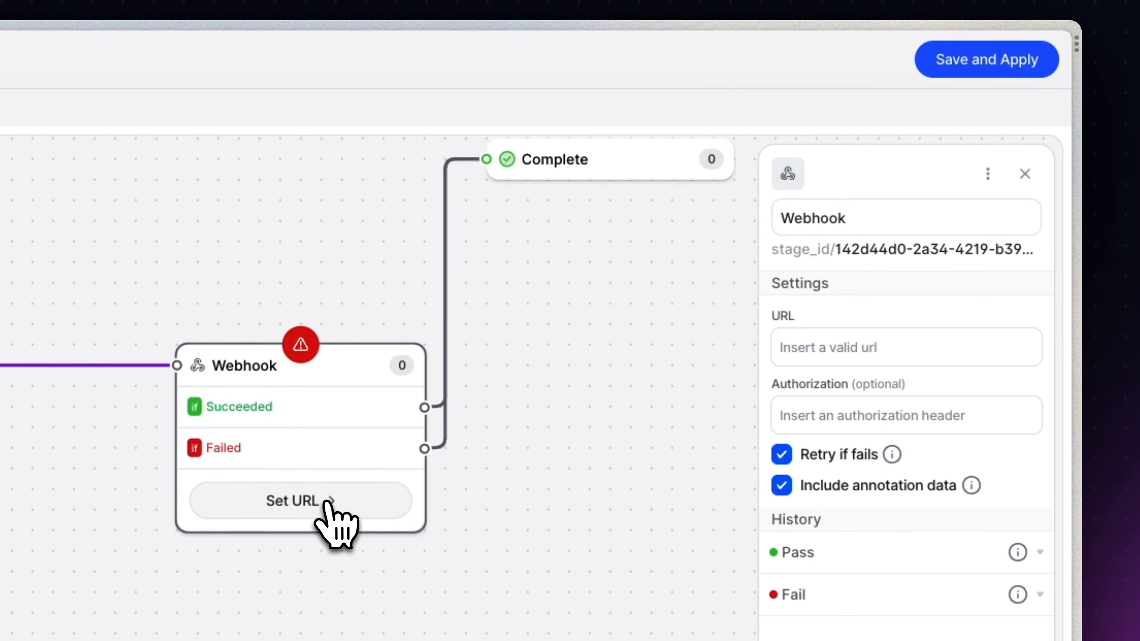
pyautogui.click(905, 346)
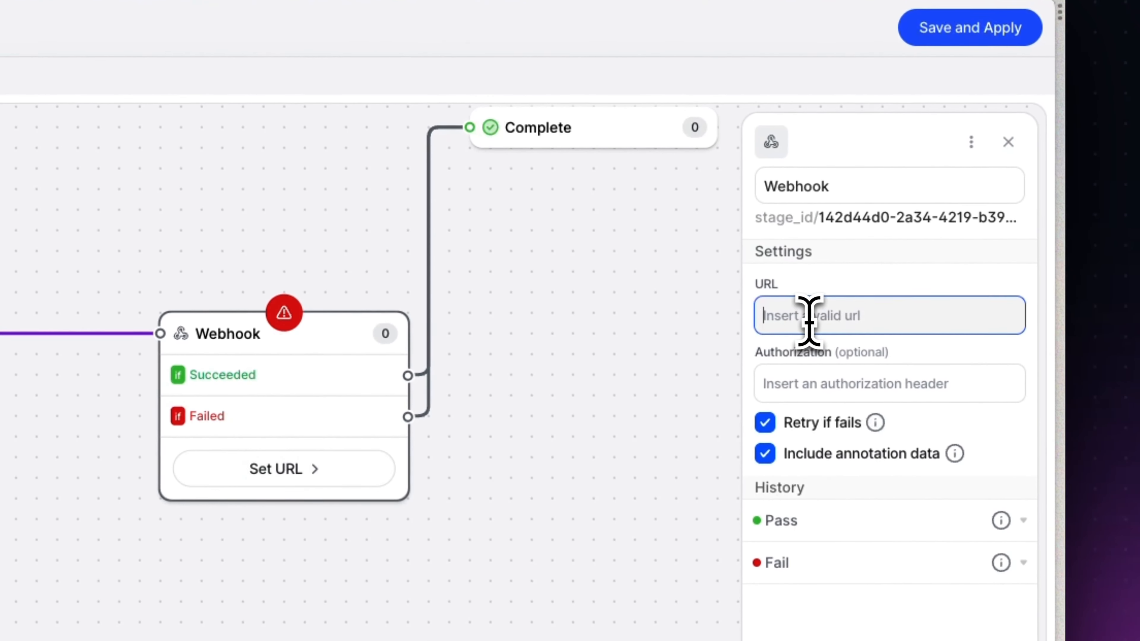
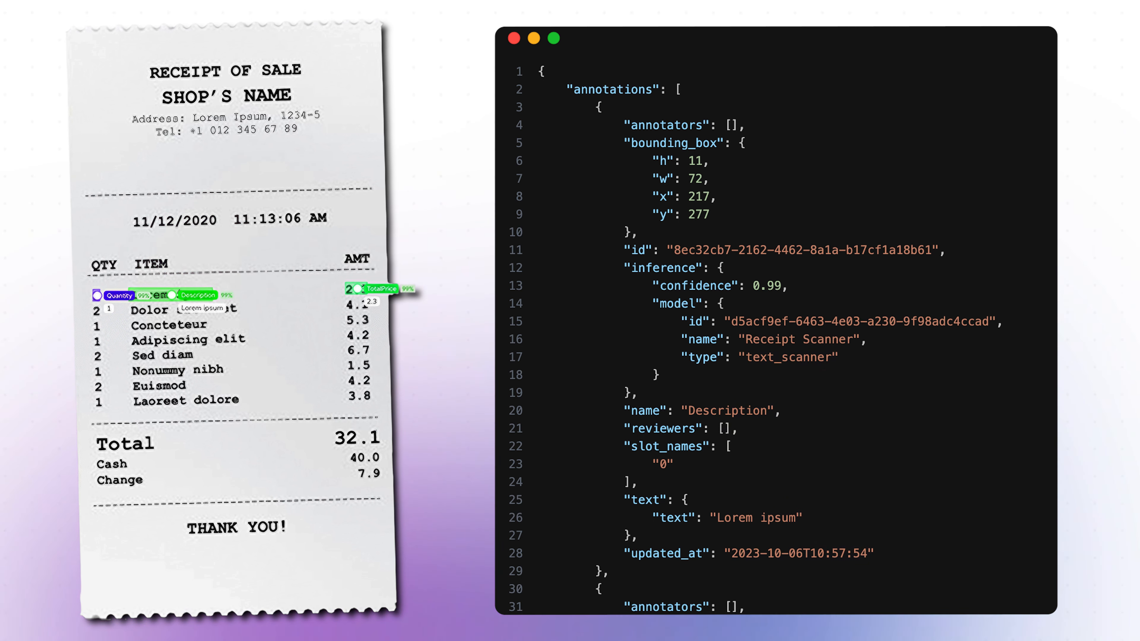
# - Scroll the JSON payload to reveal the Quantity annotation '1' at confidence 0.99
pyautogui.scroll(-3)
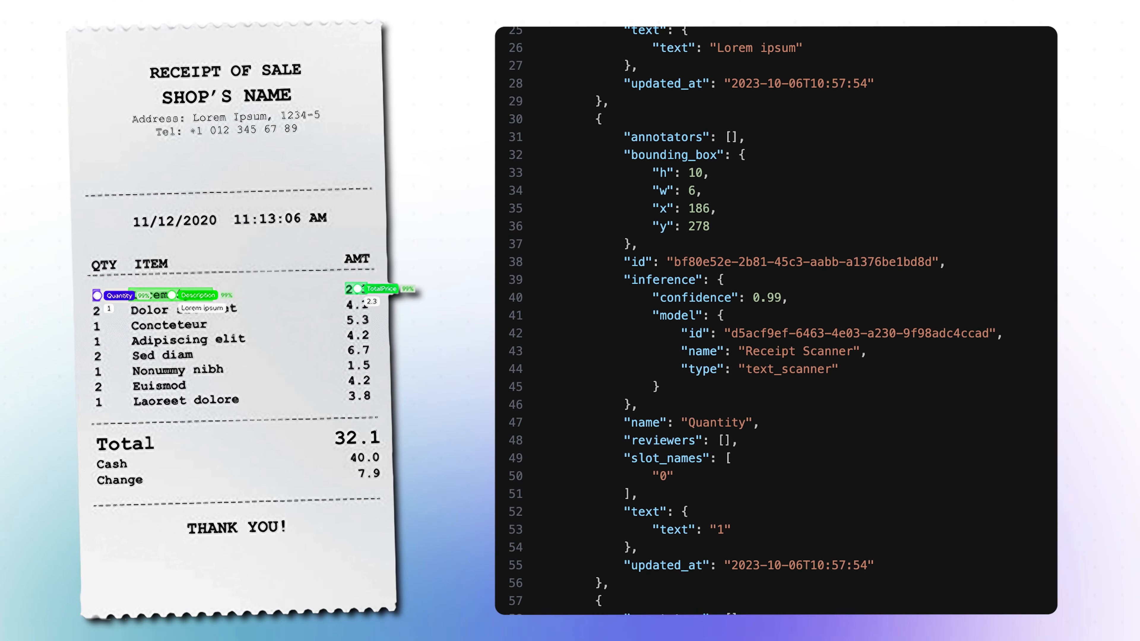